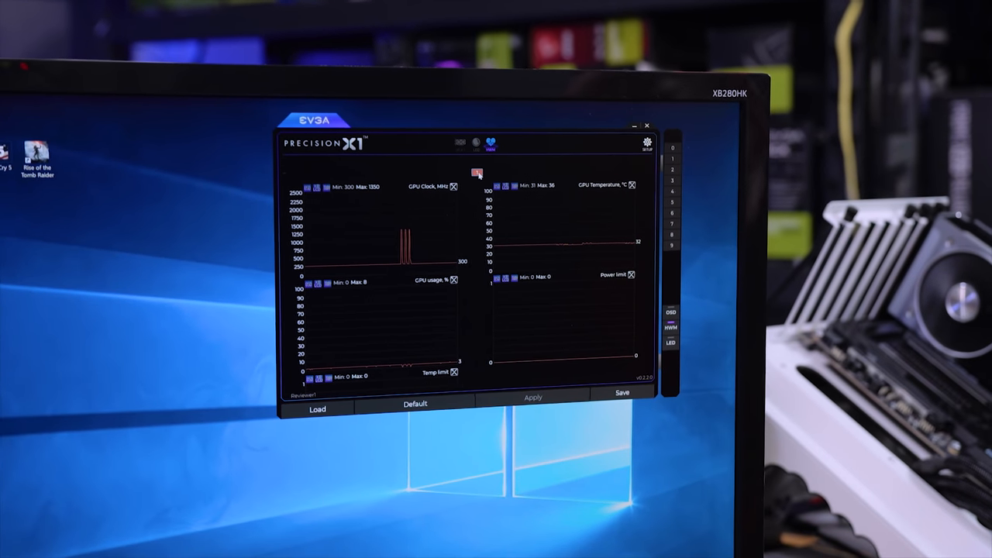
Apply the GPU overclock and hold the RTX 2080 Ti near 1815 MHz, 981 mV under benchmark load
click(478, 174)
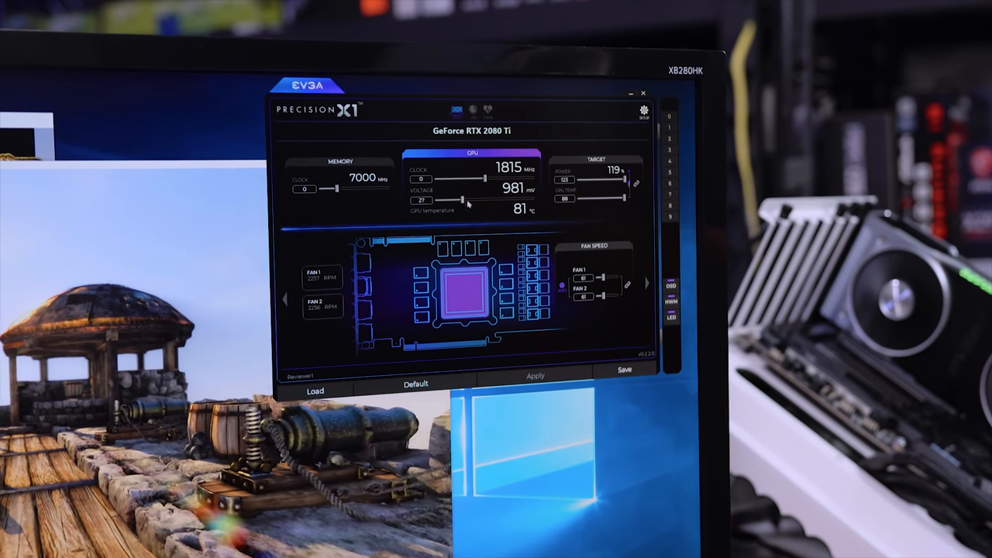
click(559, 378)
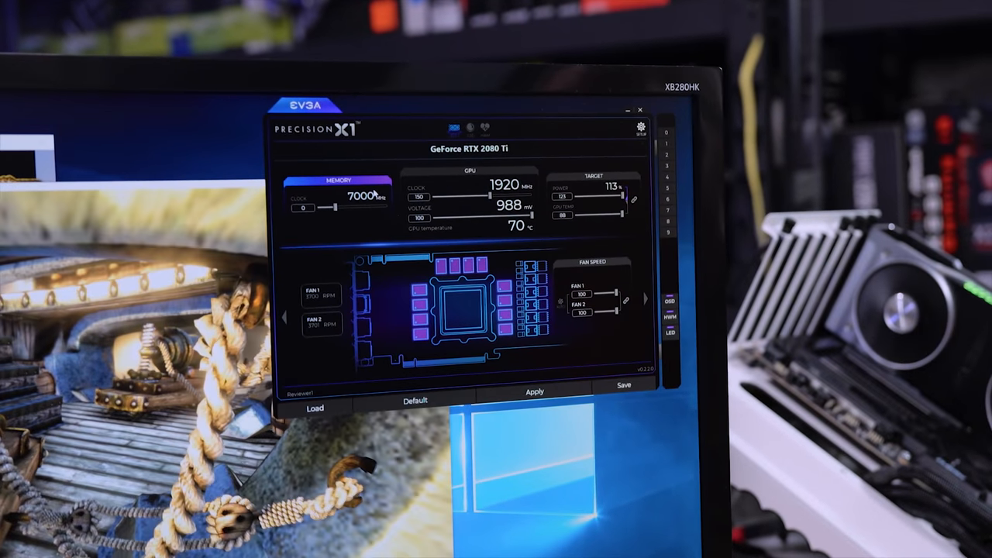
Raise the GPU Clock offset and apply it so the card reaches about 1935 MHz at 1019 mV
click(537, 397)
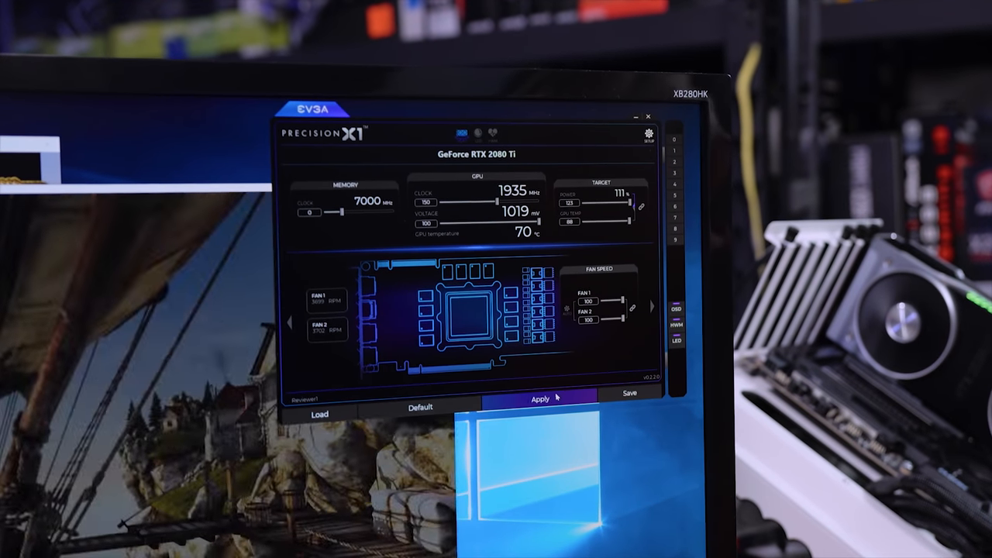
click(540, 397)
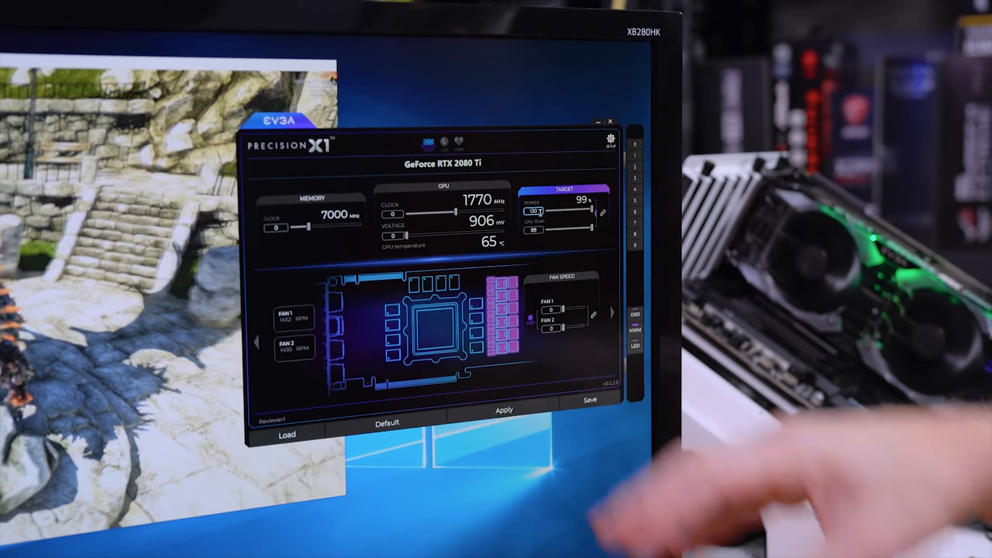
Apply 7000 MHz memory, 1980 MHz GPU clock and a 122 power target to the RTX 2080 Ti
click(505, 423)
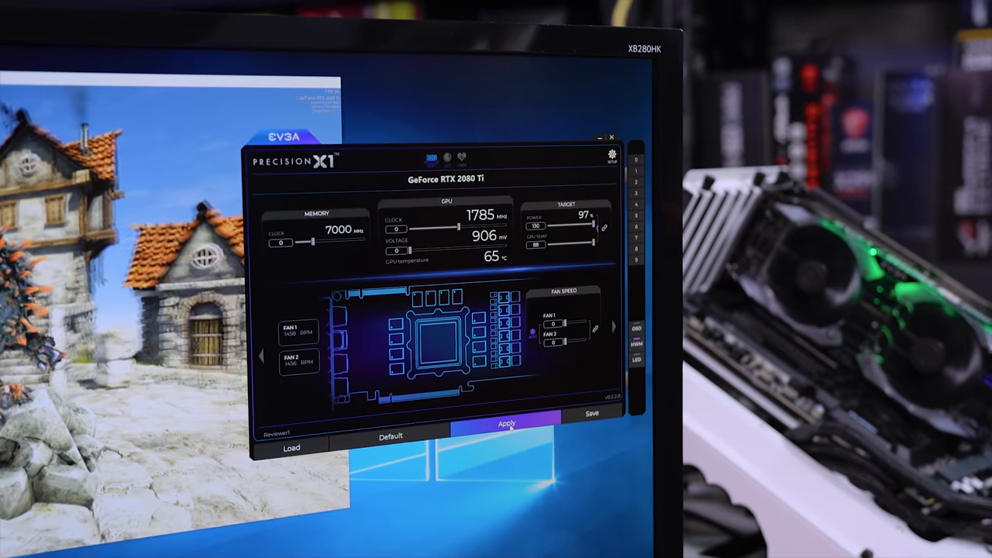
click(507, 422)
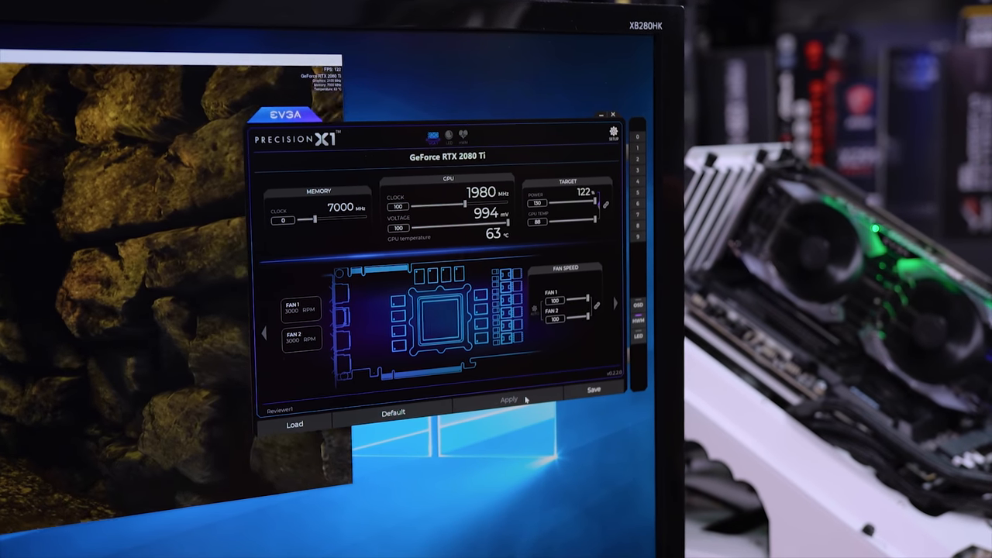
click(509, 400)
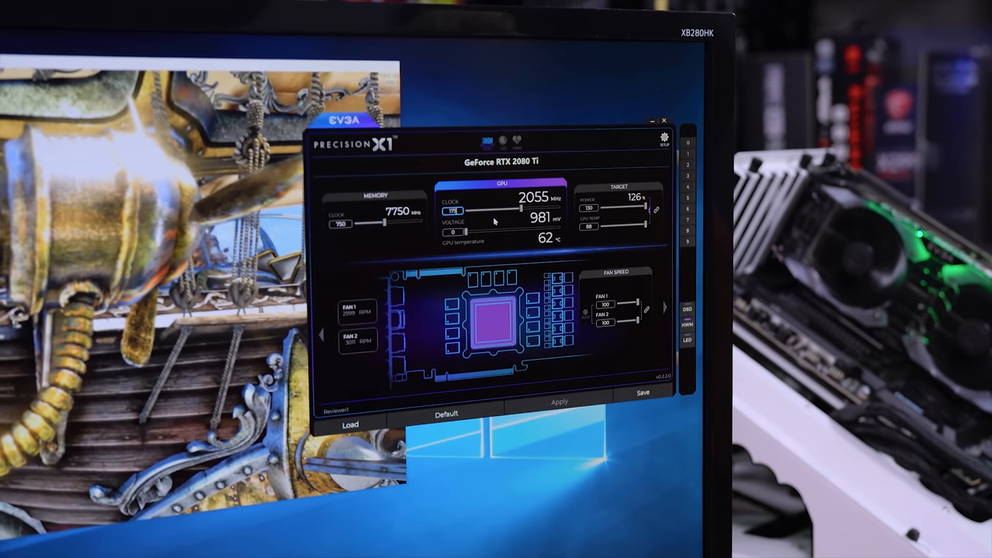
Apply the higher 7750 MHz memory, 2055 MHz GPU clock, 126 power target overclock
click(553, 400)
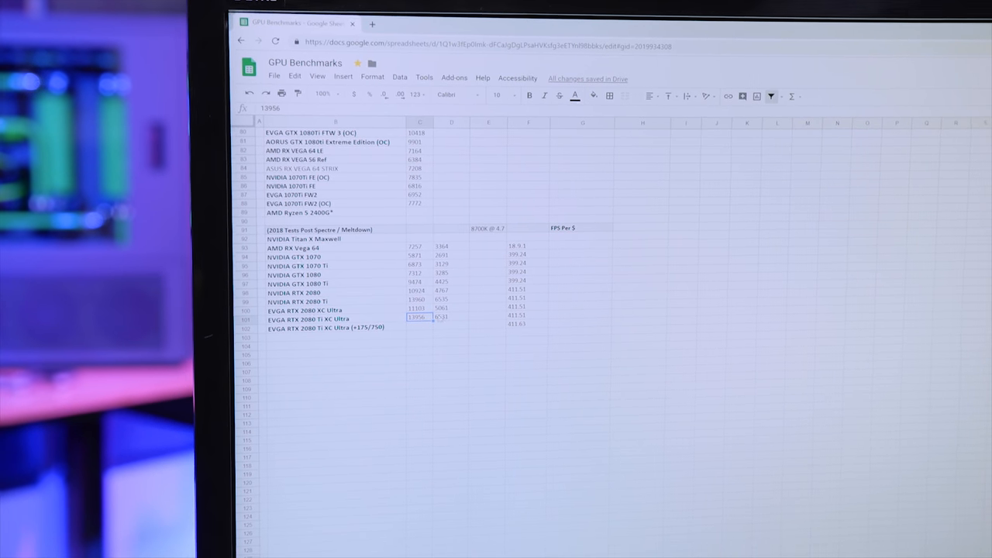
Enter the overclocked RTX 2080 Ti XC Ultra (+375/750) scores in their GPU Benchmarks row
click(521, 313)
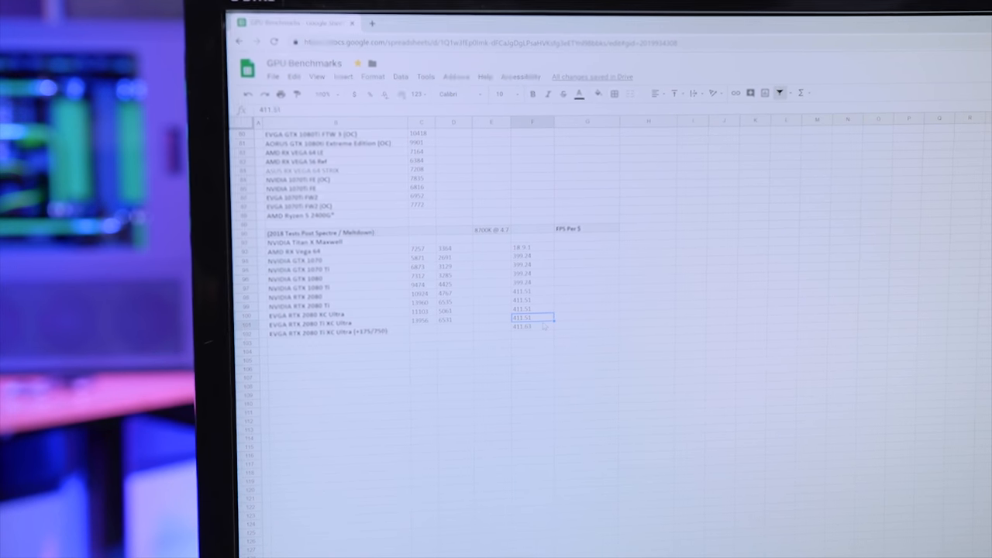
click(530, 325)
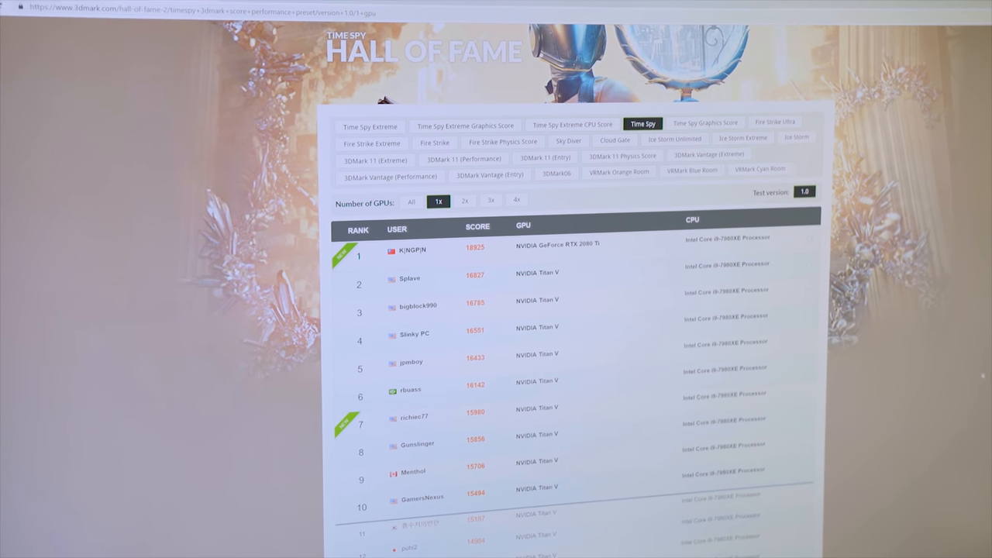
Switch the Hall of Fame rankings to the Time Spy Extreme leaderboard
click(369, 125)
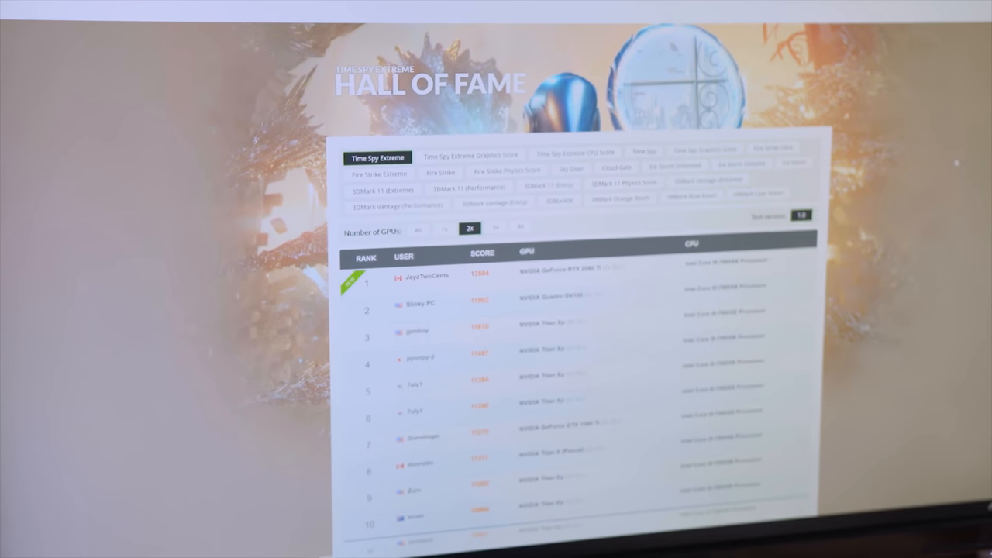